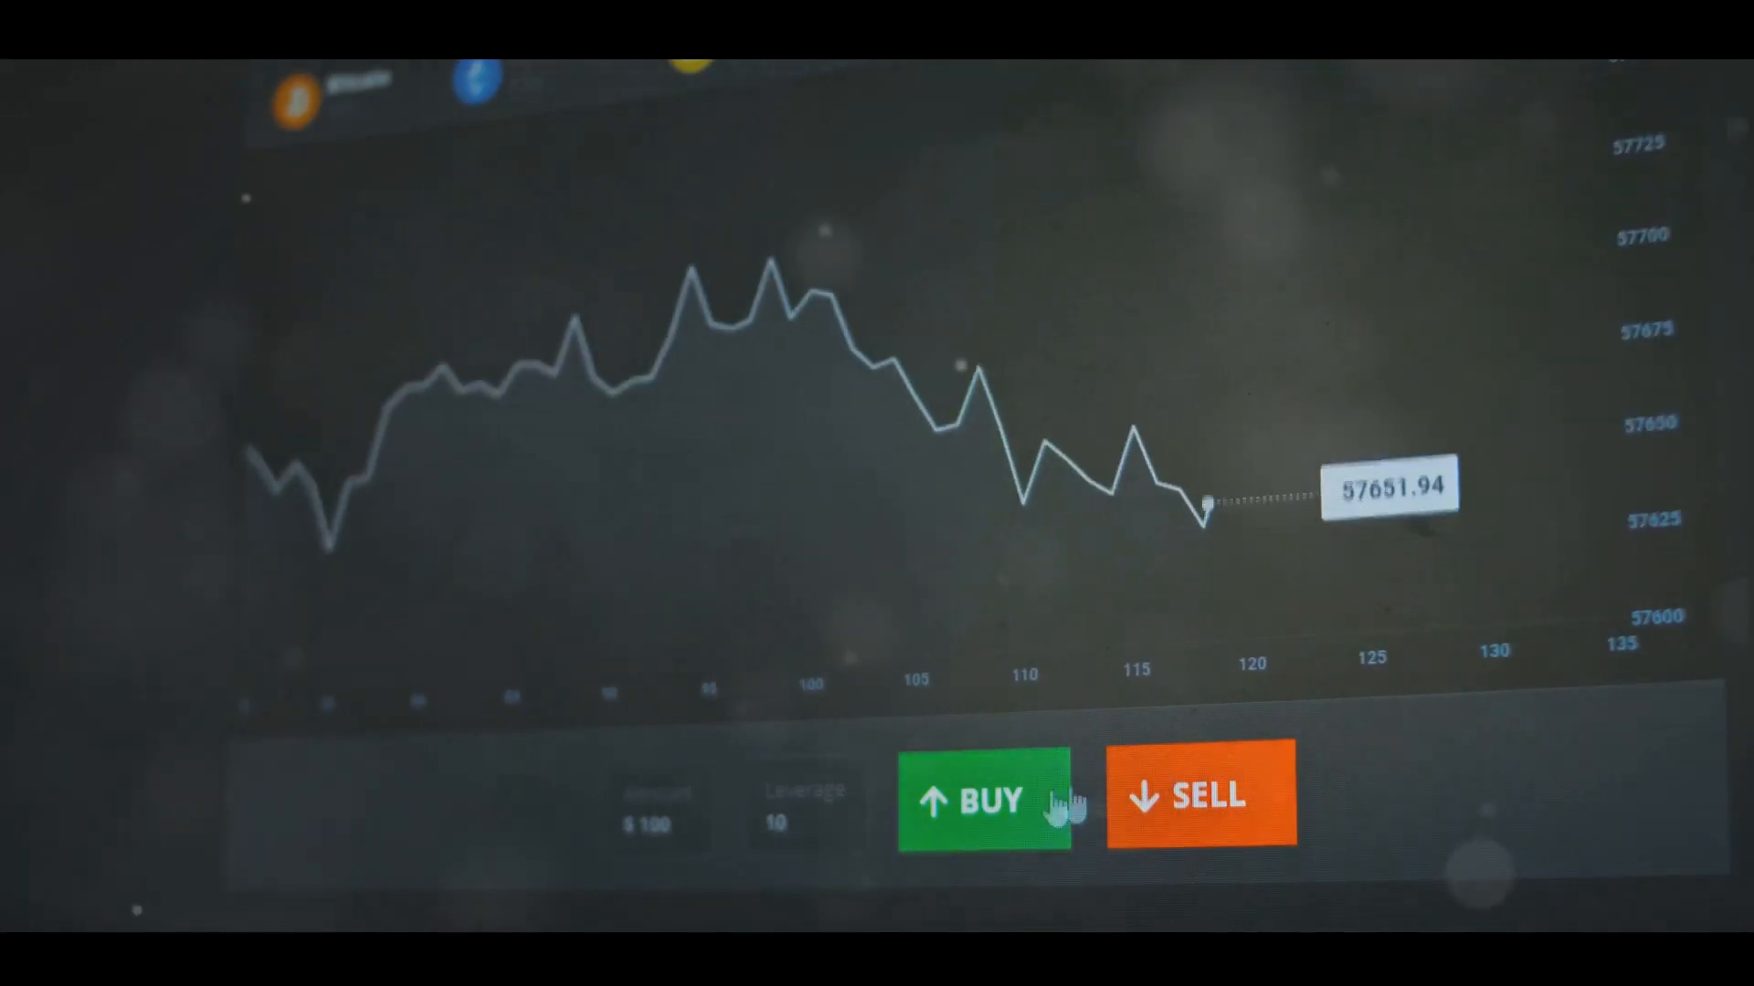
Step: Open a BUY trade on the Bitcoin chart, showing a +0.06% gain with Close Trade available
{"action": "left_click", "coordinate": [982, 799]}
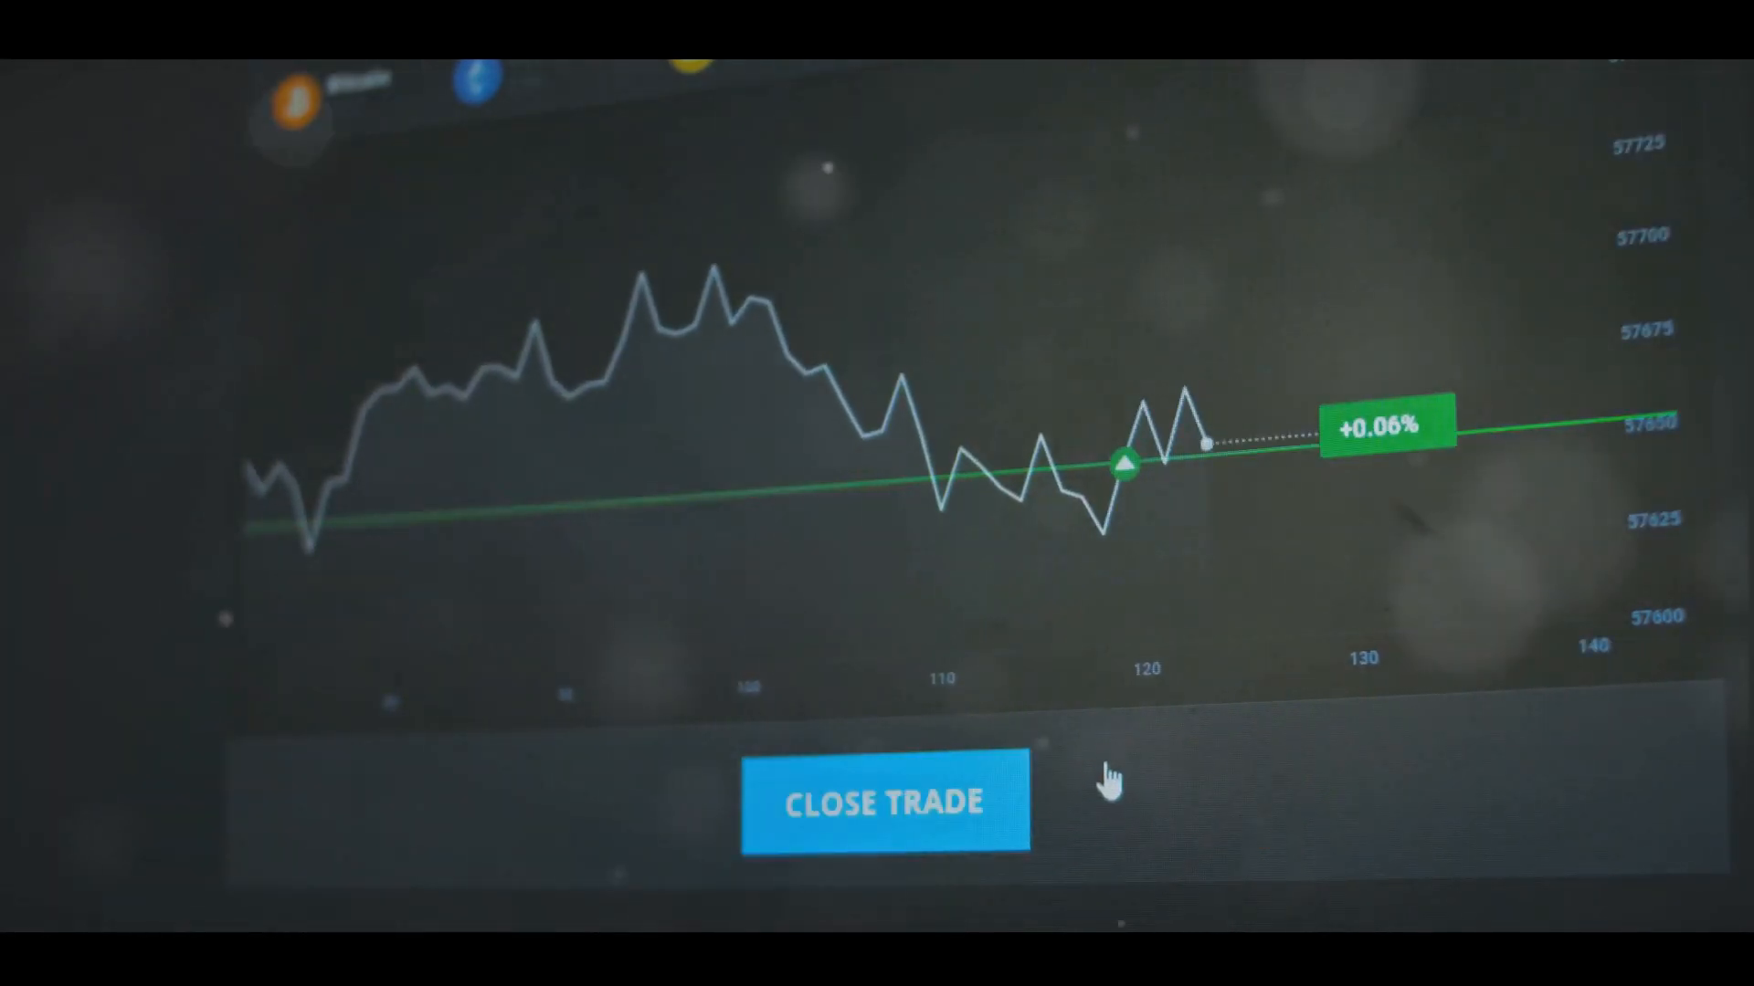